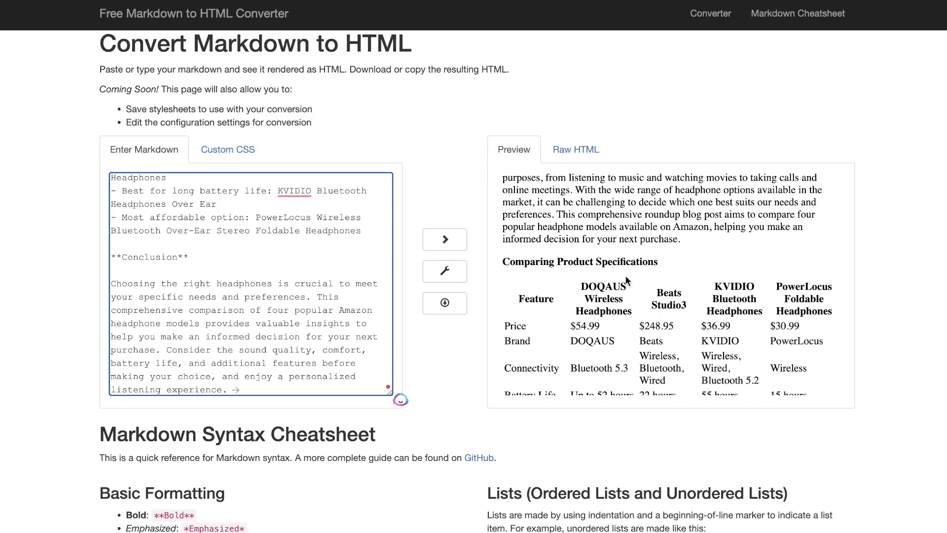
# - Send the {{page}} extraction prompt and select the returned DOQAUS price, feature and review summary
pyautogui.scroll(-3)
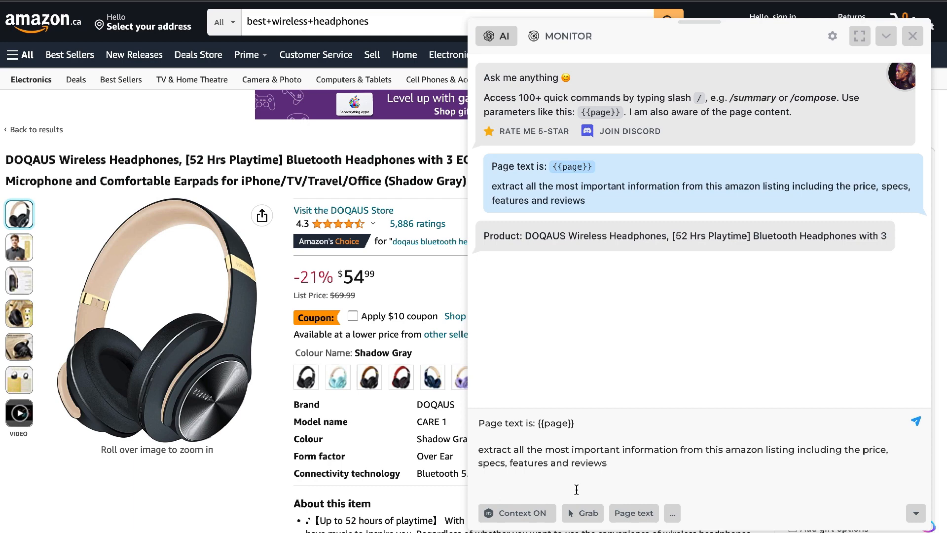
pyautogui.click(914, 421)
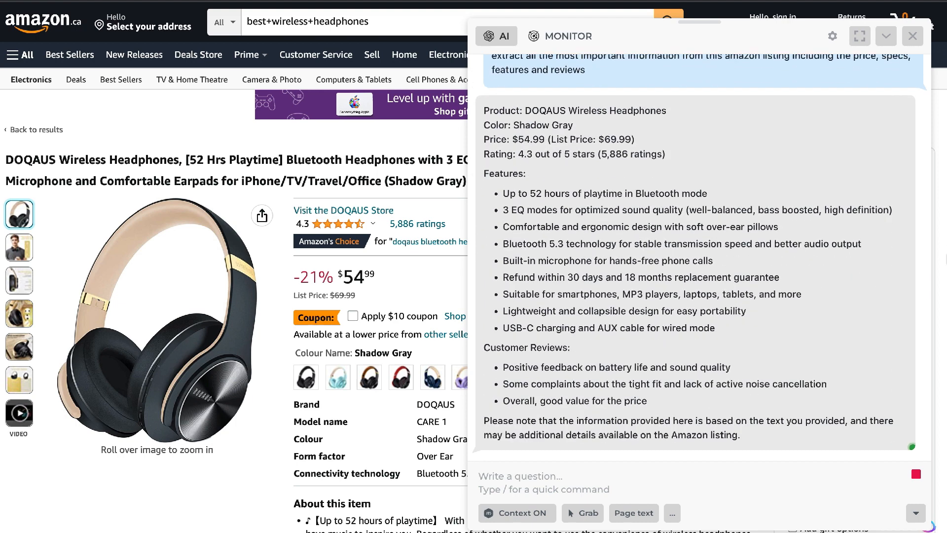
pyautogui.moveTo(782, 442)
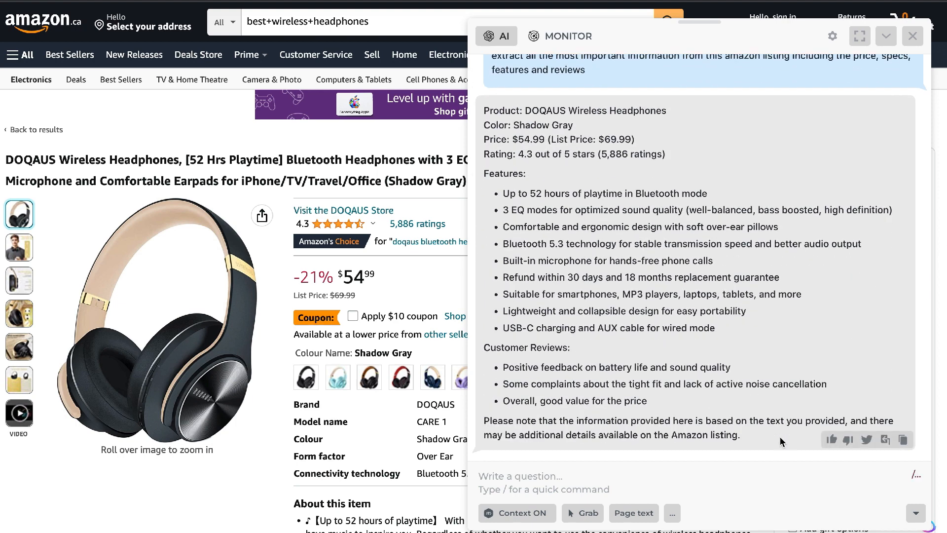
pyautogui.moveTo(509, 173); pyautogui.dragTo(740, 435)
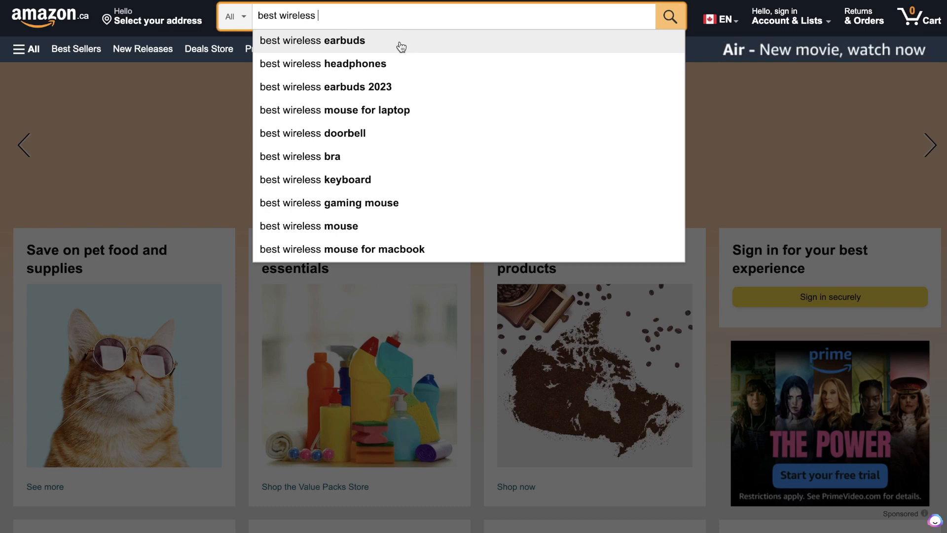
# - Search Amazon for 'best wireless headphones' and browse down through the result listings
pyautogui.click(322, 63)
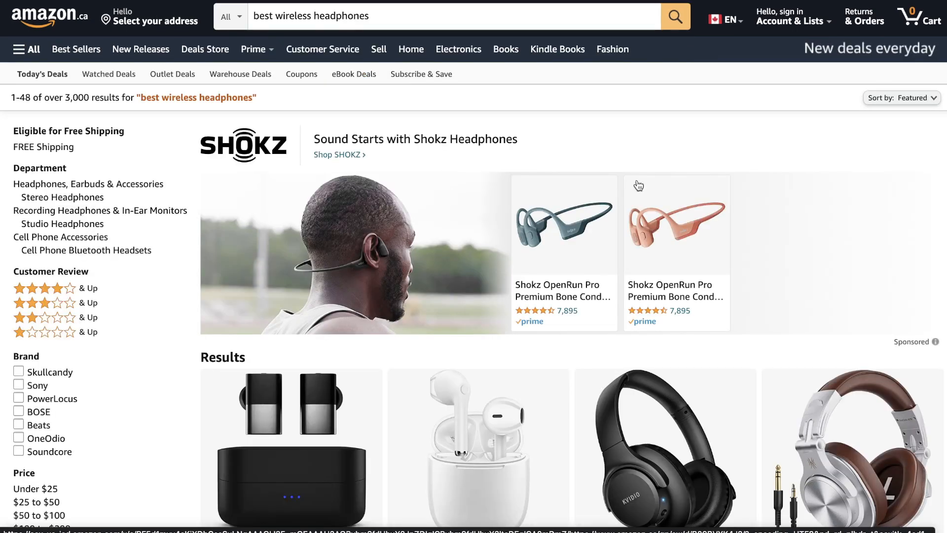
pyautogui.scroll(-3)
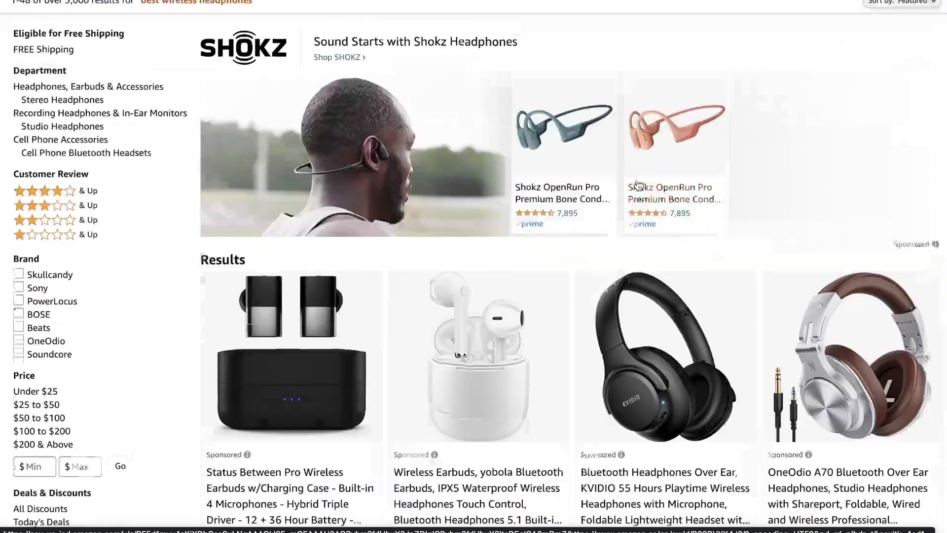
pyautogui.scroll(-3)
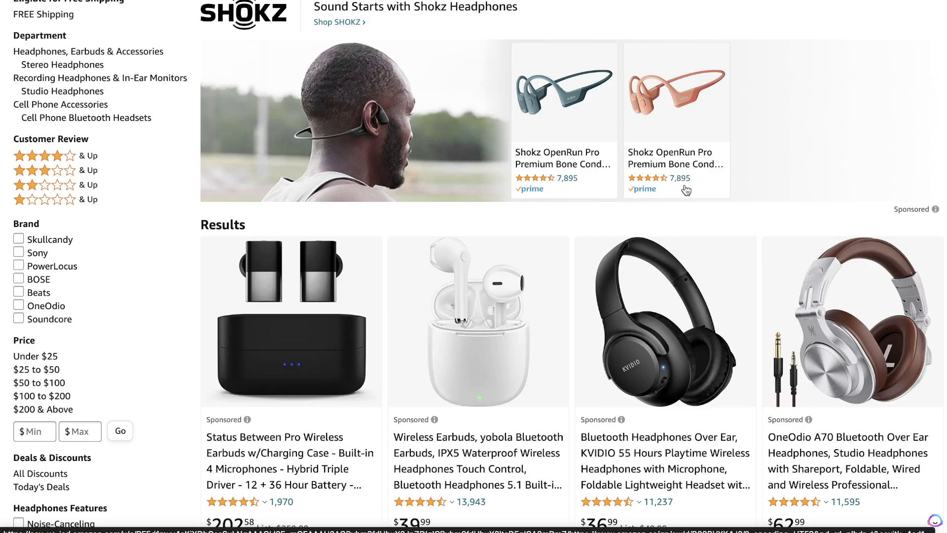
pyautogui.scroll(-3)
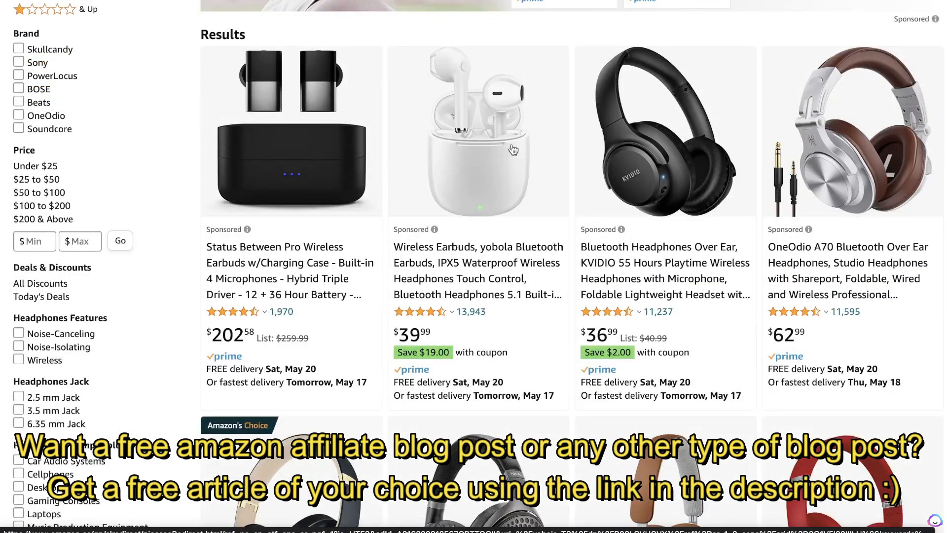
pyautogui.scroll(-3)
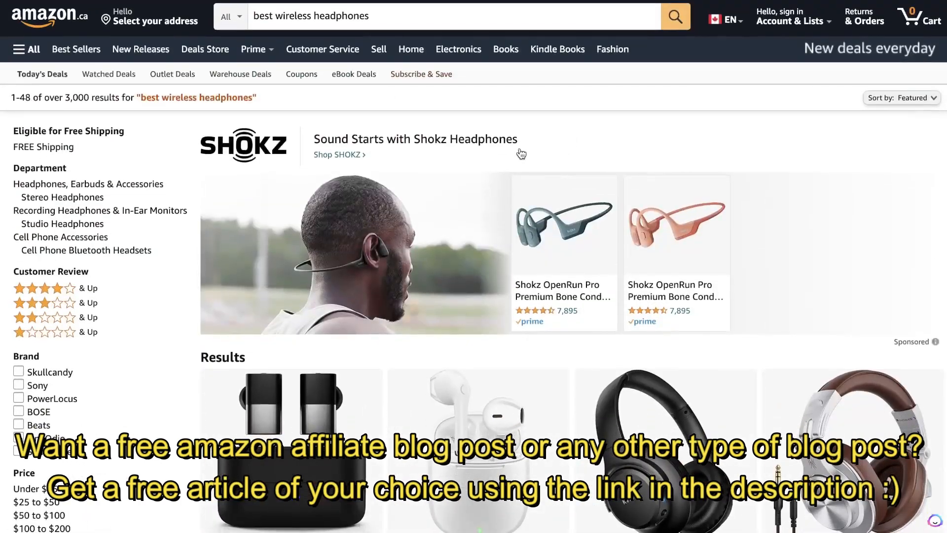
pyautogui.scroll(-3)
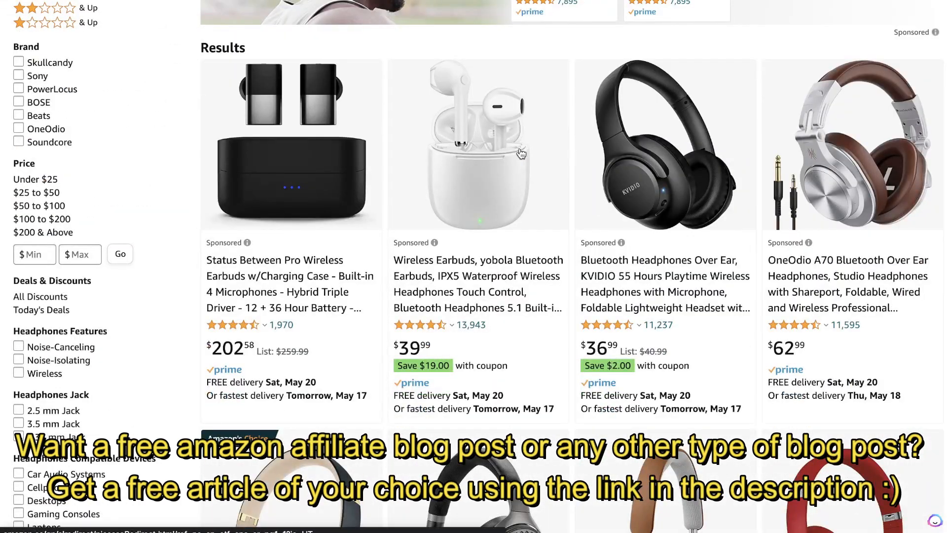
pyautogui.scroll(-3)
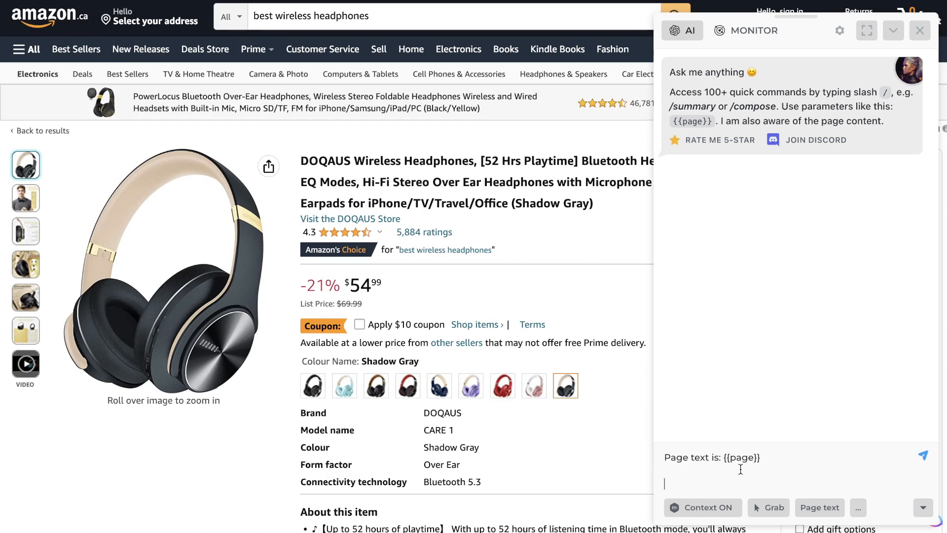
pyautogui.moveTo(611, 376)
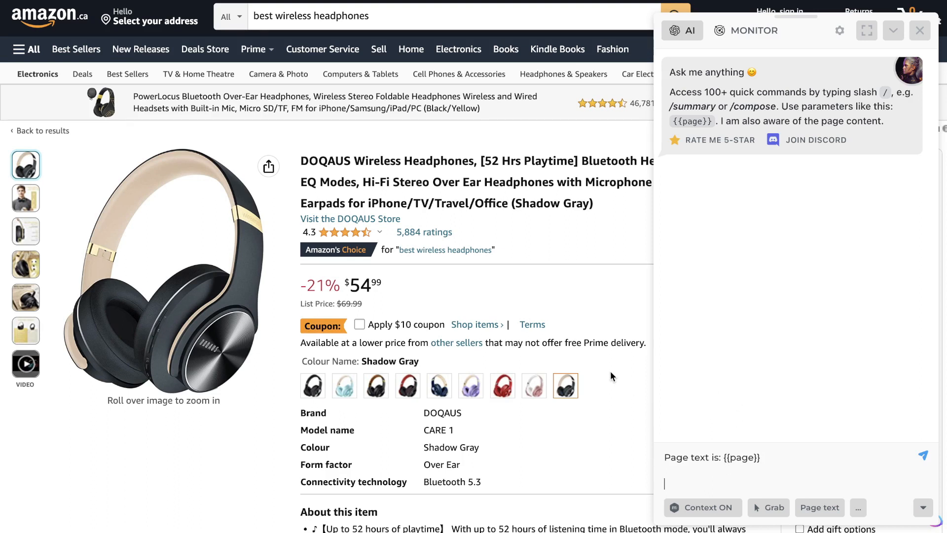
# - Ask Harpa AI to extract the product's most important information and read through the DOQAUS answer
pyautogui.write('extract all of the most important information from this amazon product, including the price, specs, customer reviews and anythign else important to making a buying decision fot this product')
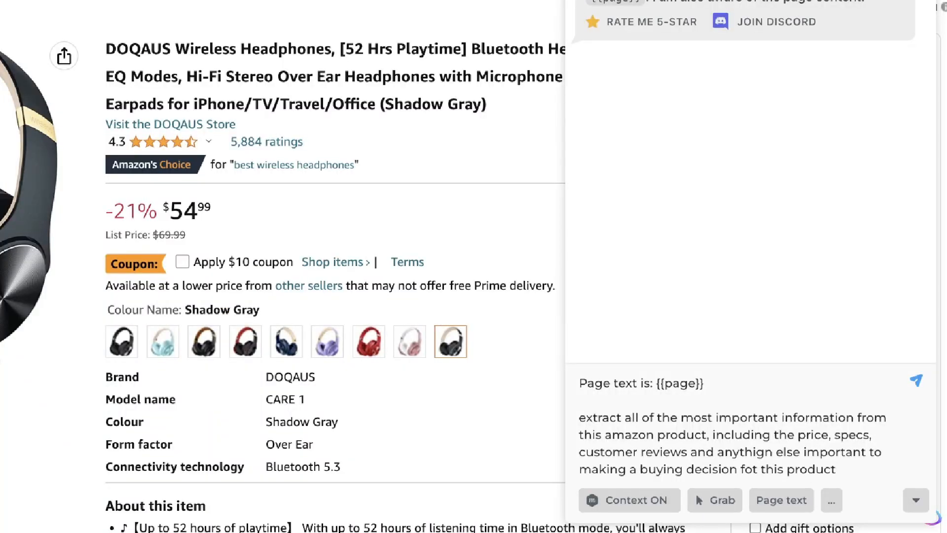
pyautogui.moveTo(621, 331)
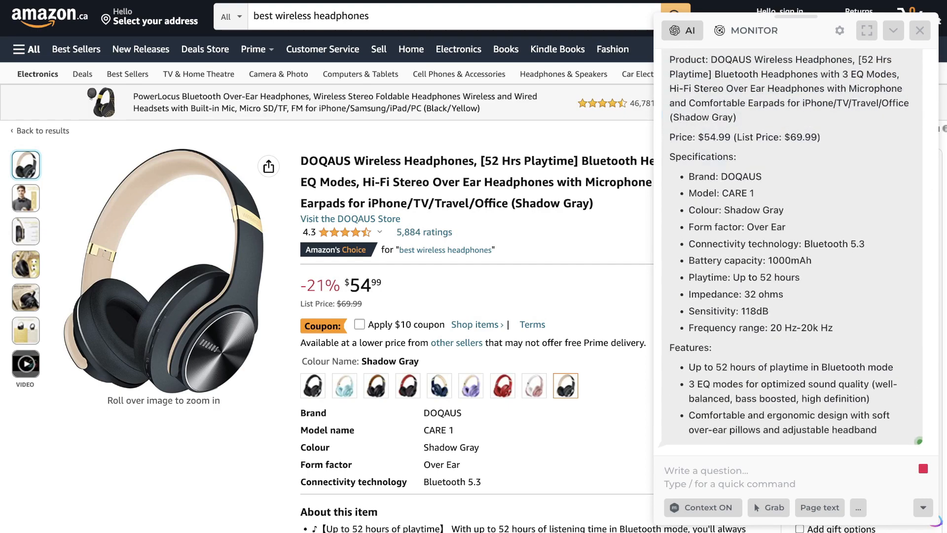
pyautogui.scroll(-3)
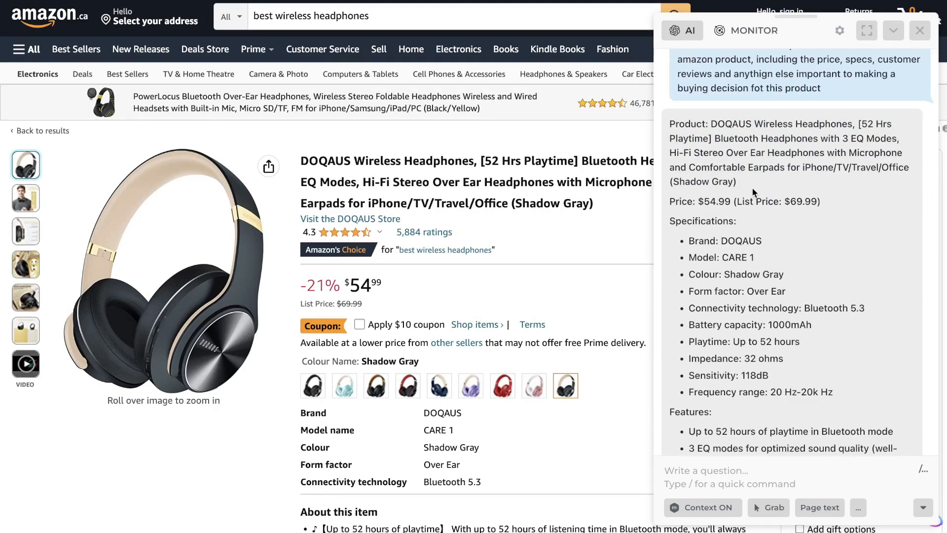
pyautogui.scroll(-3)
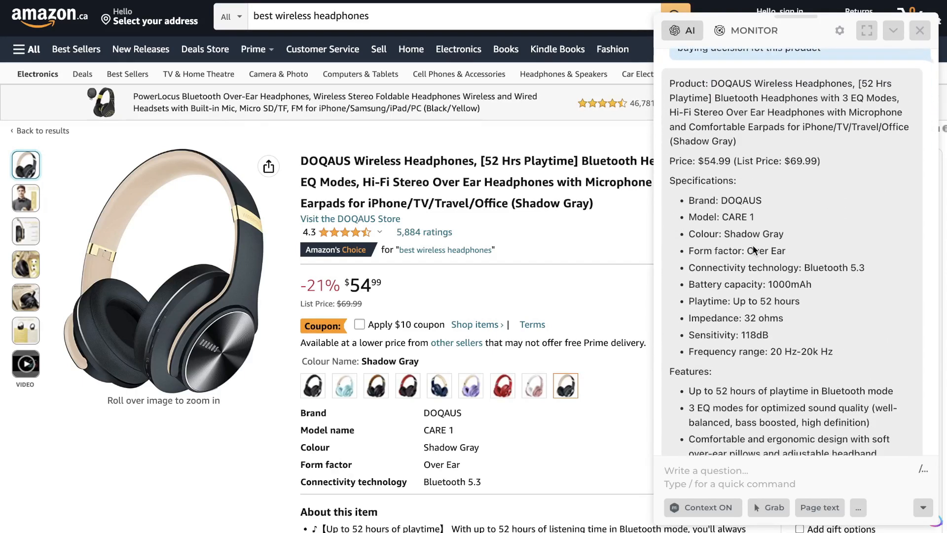
pyautogui.scroll(-3)
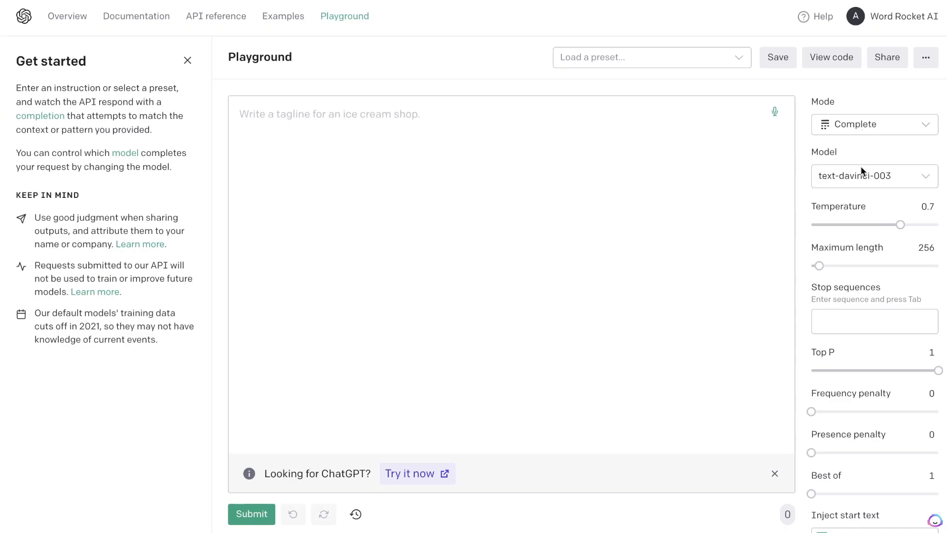
# - Choose gpt-4 as the chat model and review the pasted roundup instructions and Product 1 details
pyautogui.click(873, 176)
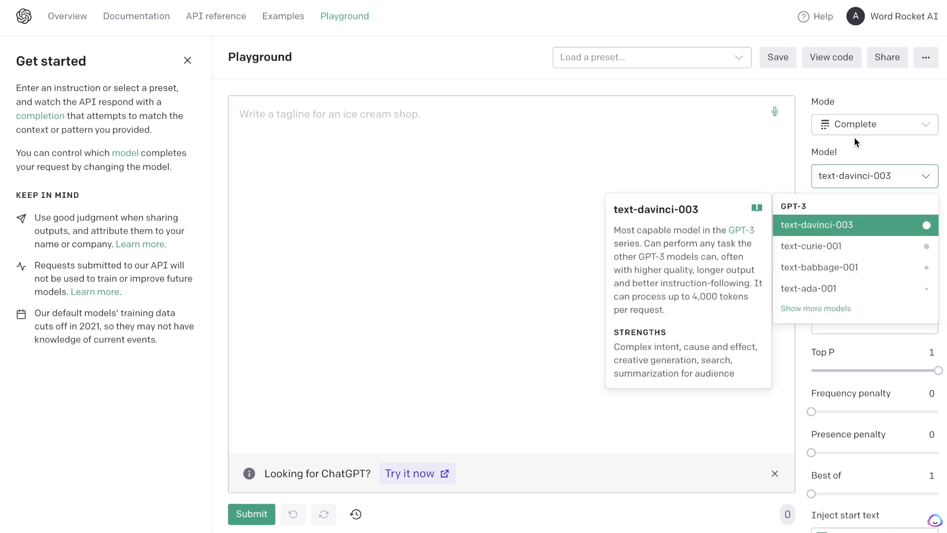
pyautogui.click(873, 124)
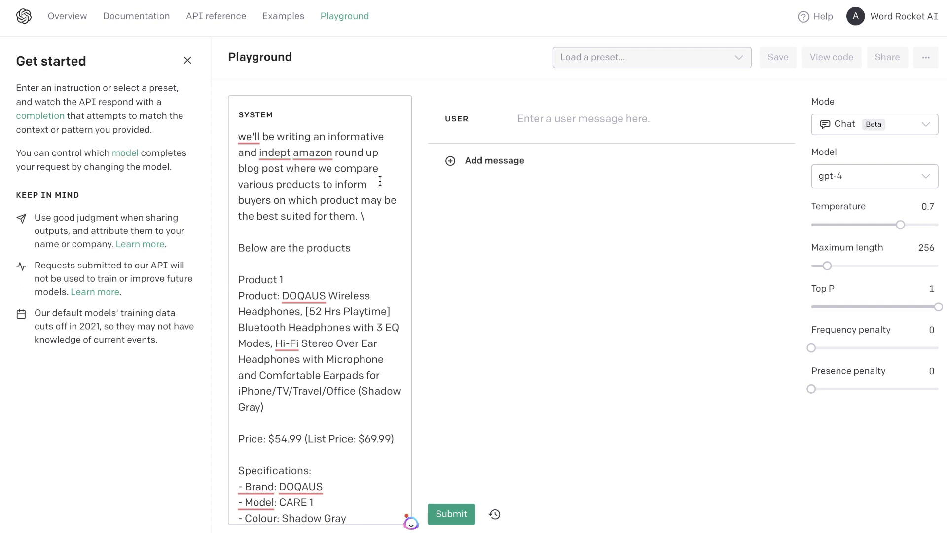
pyautogui.scroll(-3)
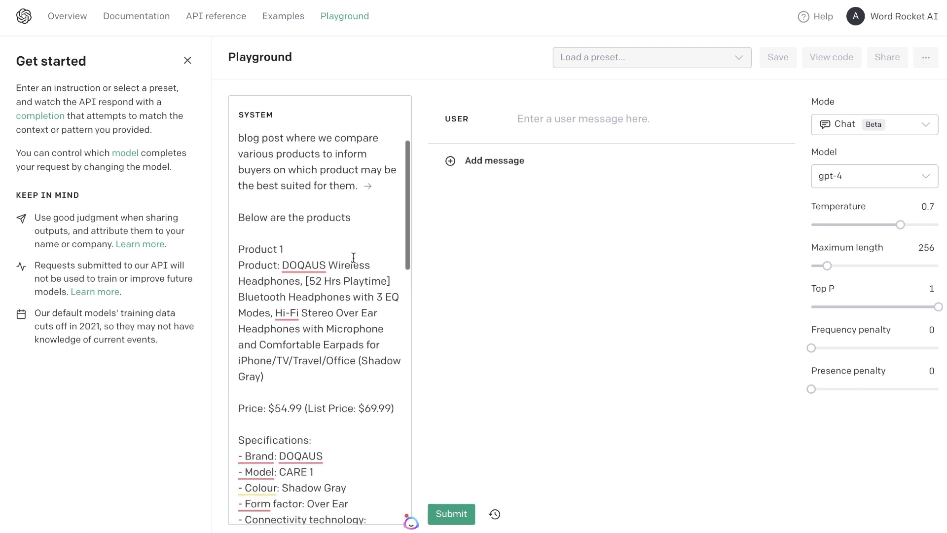
pyautogui.scroll(-3)
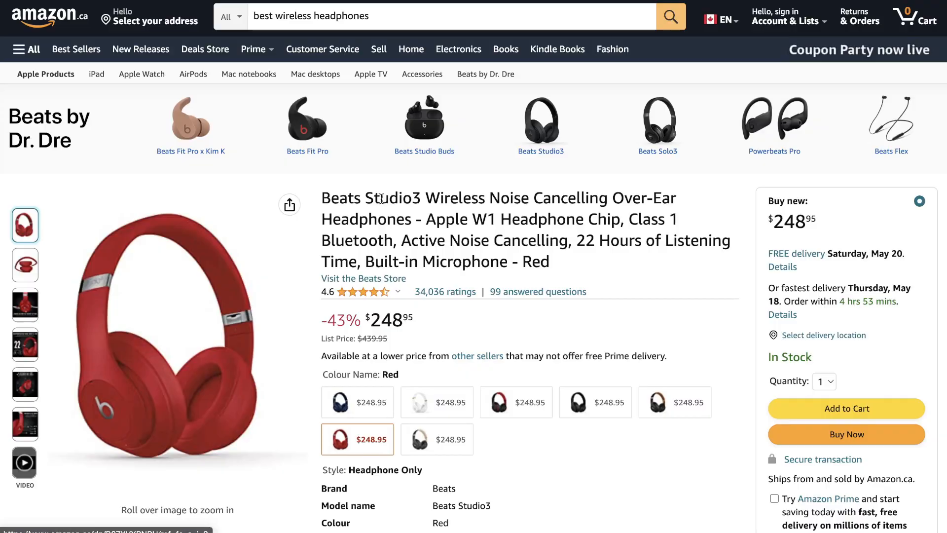
pyautogui.moveTo(536, 224)
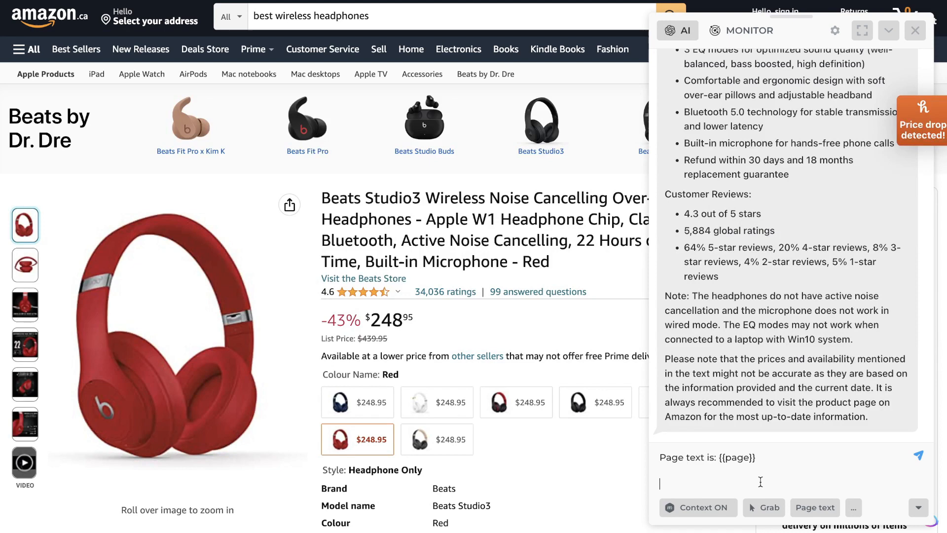
# - Request the Beats Studio3 listing's most important information from Harpa AI using the extraction prompt
pyautogui.write('extract all of the most important information from this amazon product, including the price, specs, customer reviews and anythign else important to making a buying decision fot this product')
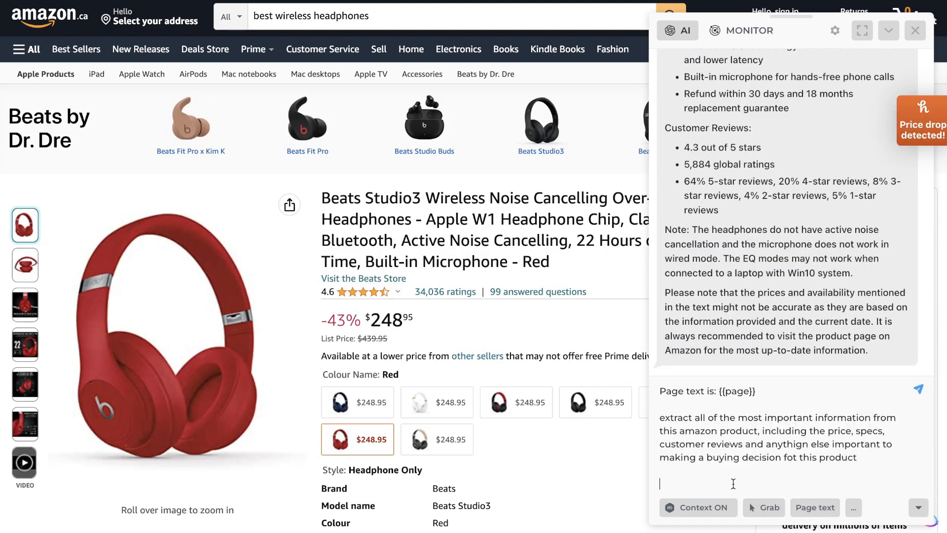
pyautogui.click(917, 389)
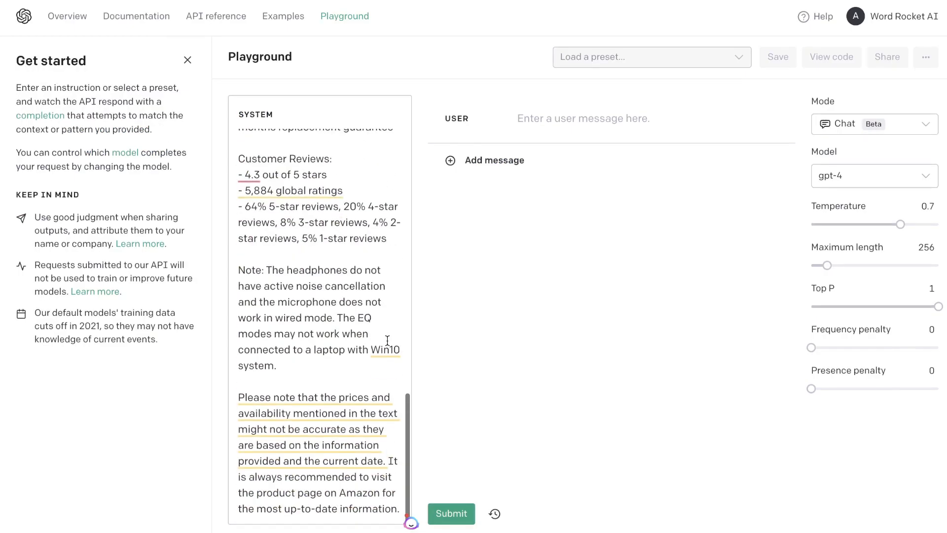
# - Check the Beats Studio3 details appended to the end of the system message
pyautogui.scroll(-3)
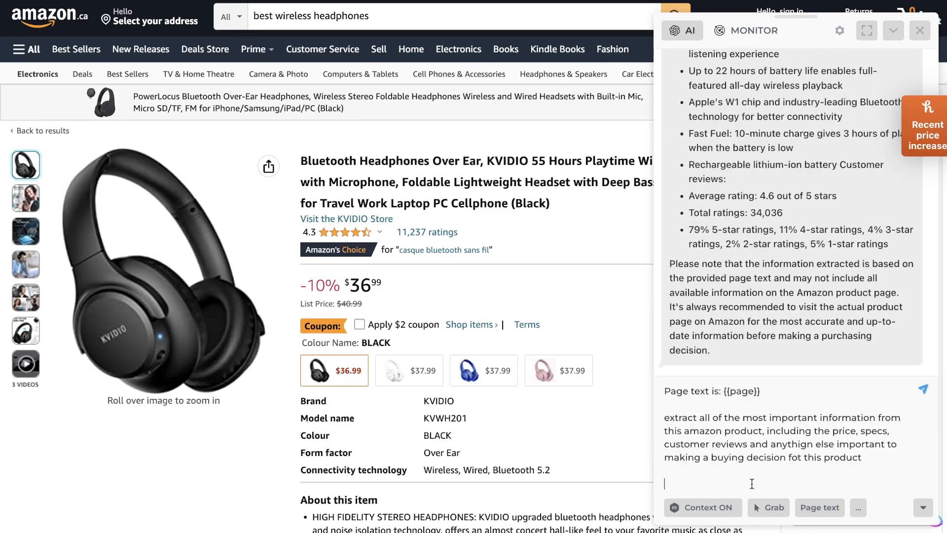
# - Get Harpa AI's KVIDIO summary with specs, rating, pros and cons and read through it
pyautogui.click(923, 389)
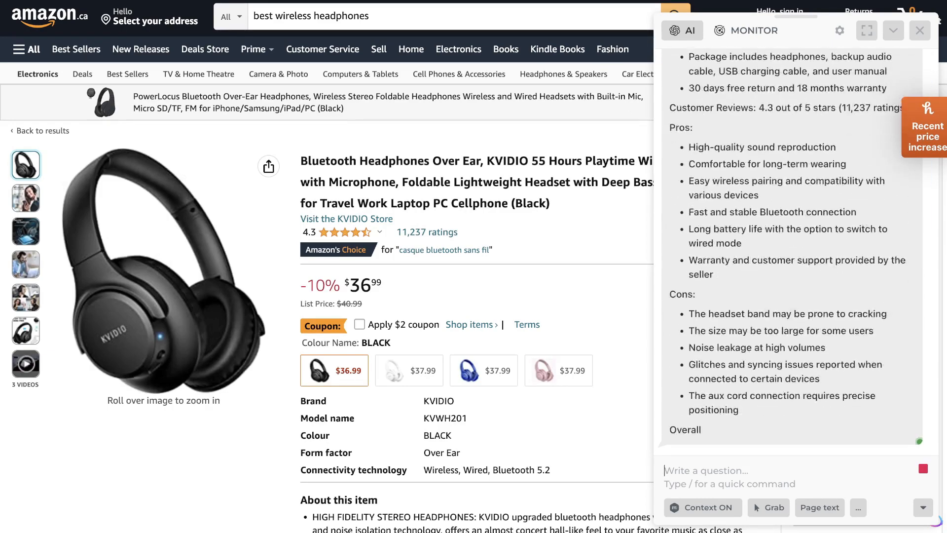
pyautogui.scroll(-3)
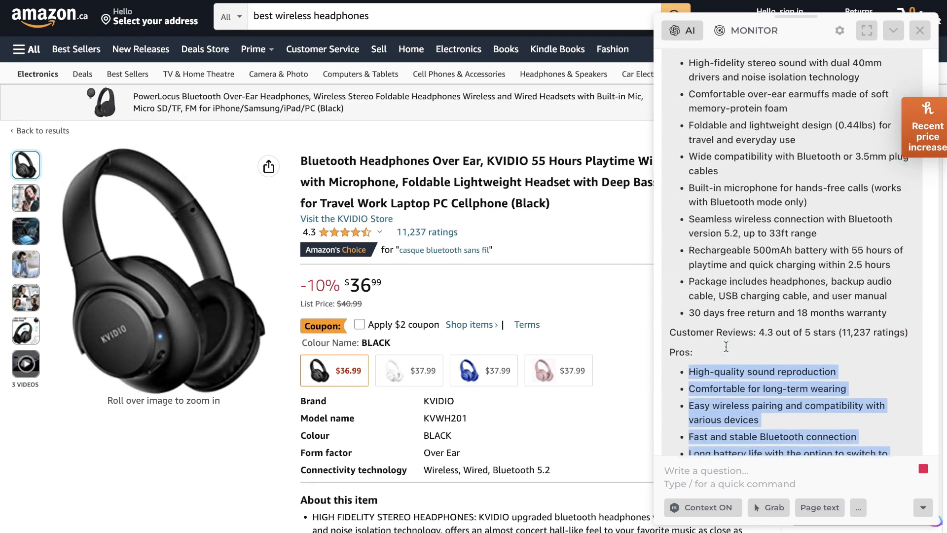
pyautogui.scroll(-3)
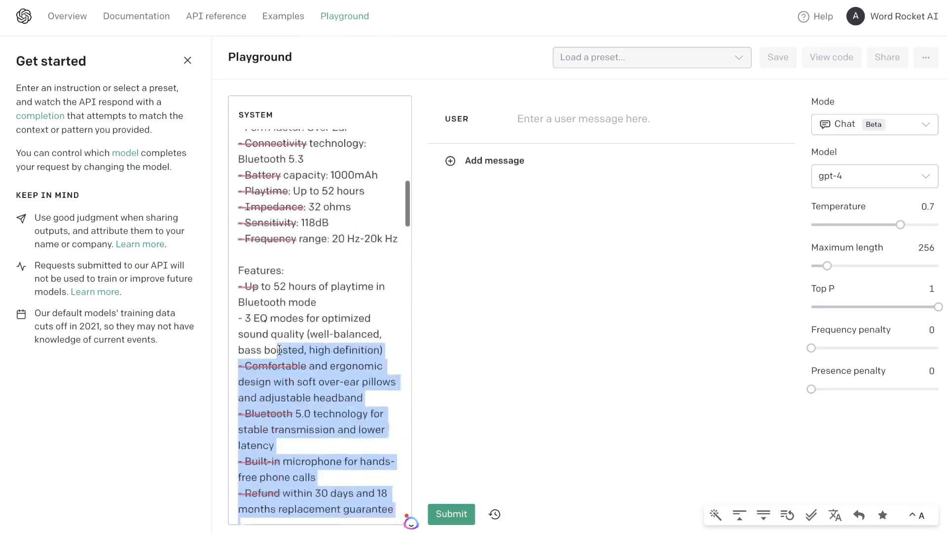
# - Count the system message's words with Word Counter Plus, dismiss the result and review the briefing's end
pyautogui.rightClick(278, 170)
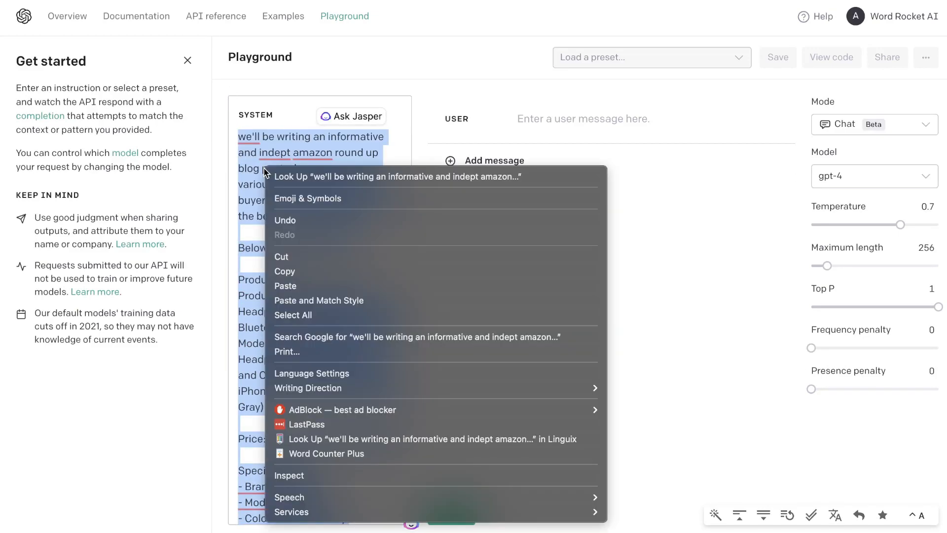
pyautogui.click(327, 453)
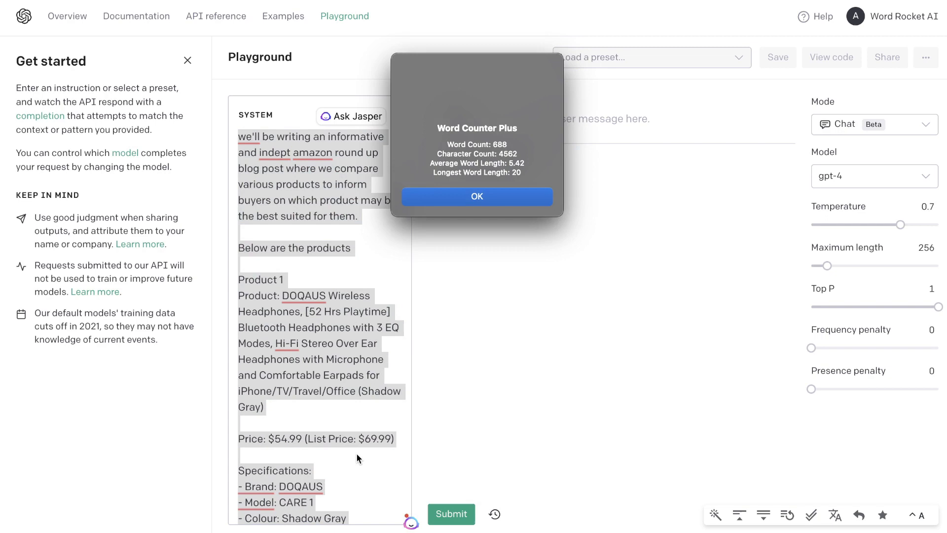
pyautogui.click(477, 196)
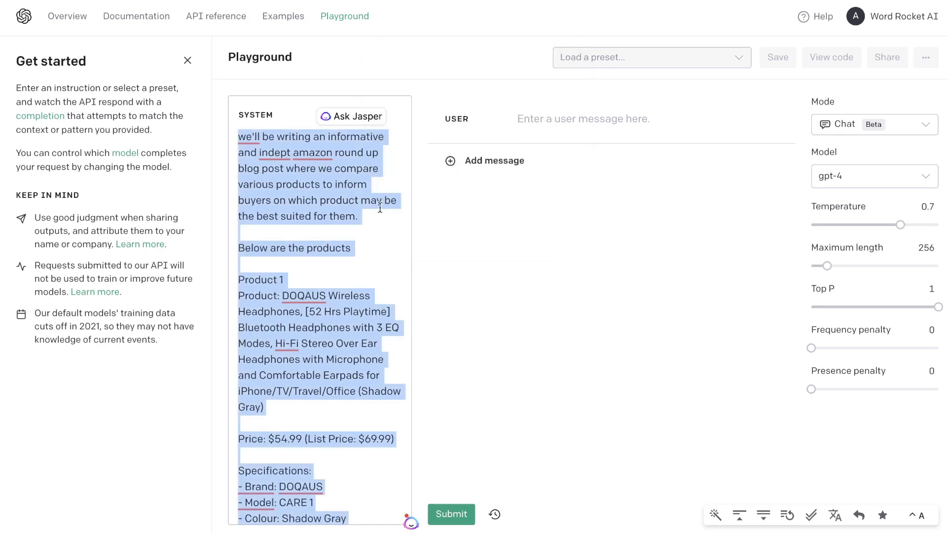
pyautogui.scroll(-3)
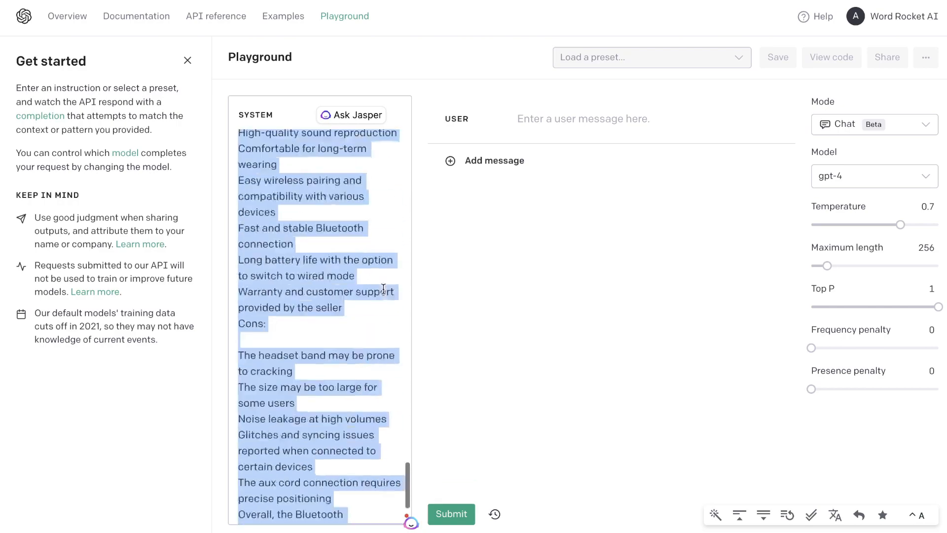
pyautogui.scroll(-3)
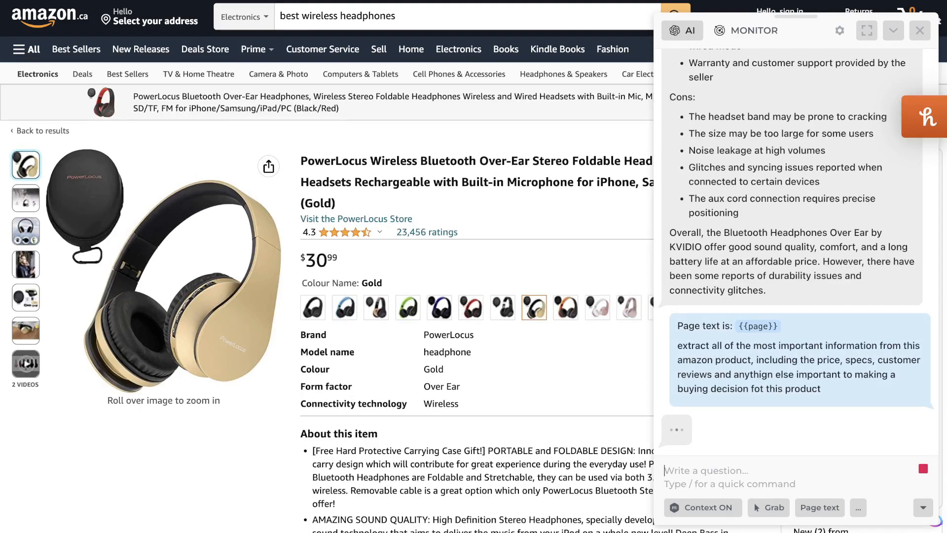
# - Review Harpa AI's PowerLocus extraction response
pyautogui.scroll(-3)
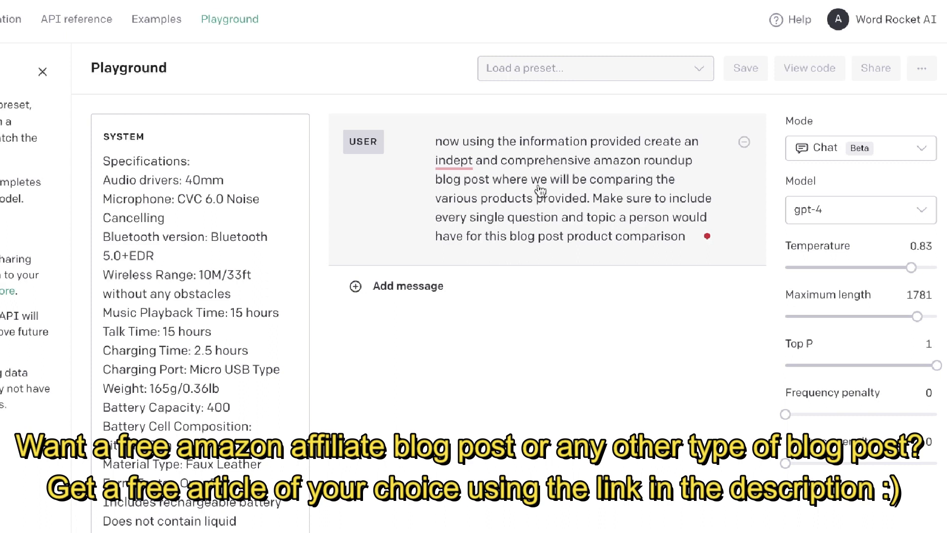
pyautogui.moveTo(597, 218)
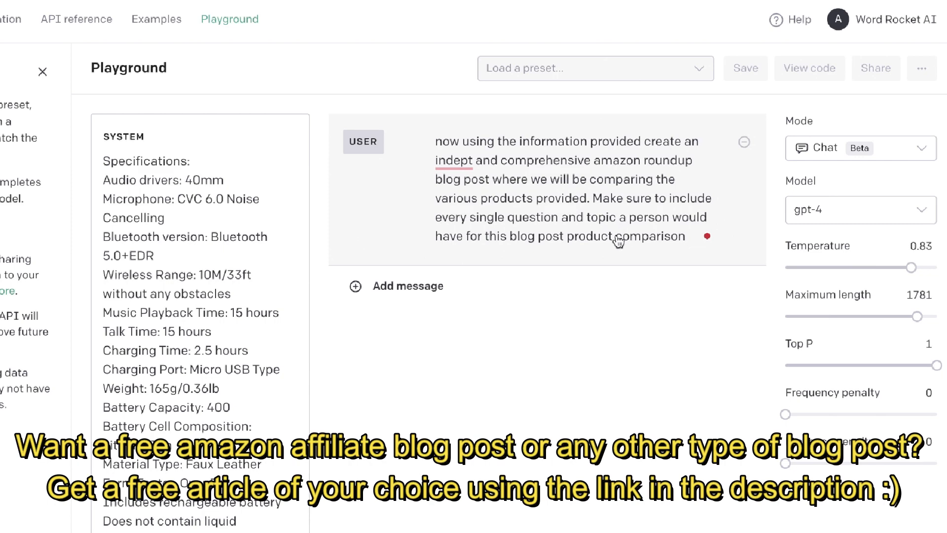
# - Append 'Remember to generate an outline first and write in markdown.' to the roundup request
pyautogui.write('Remember to generate an outline first and write in markdown.')
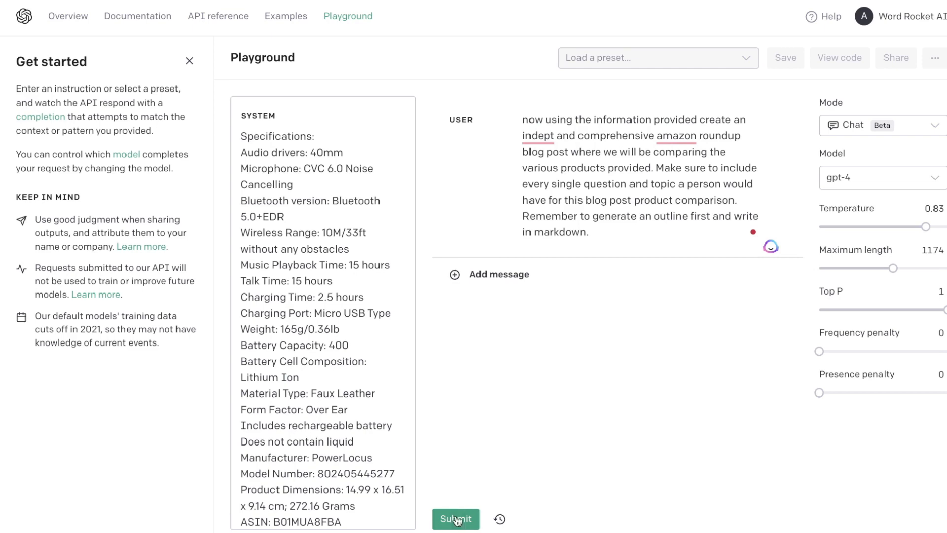
# - Submit the prompt and review the generated nine-section headphone roundup outline
pyautogui.click(456, 518)
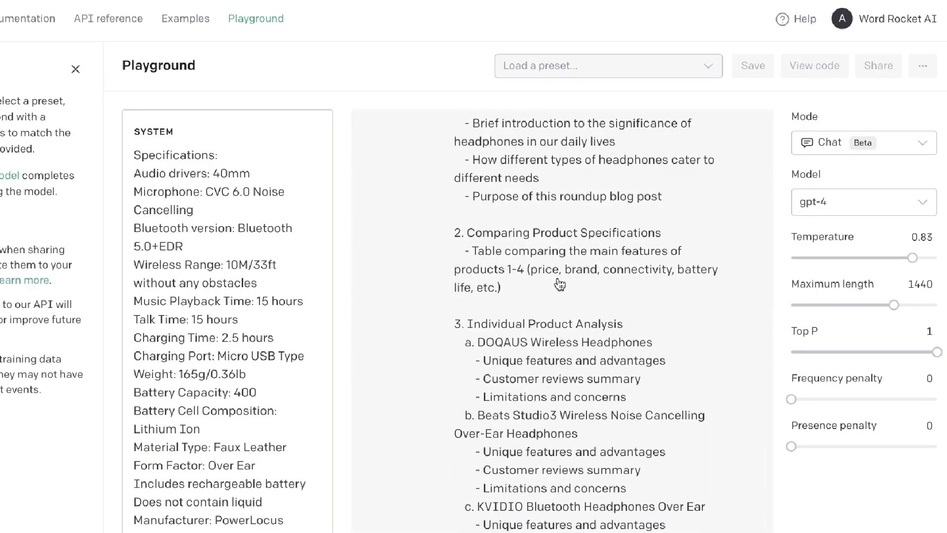
pyautogui.scroll(-3)
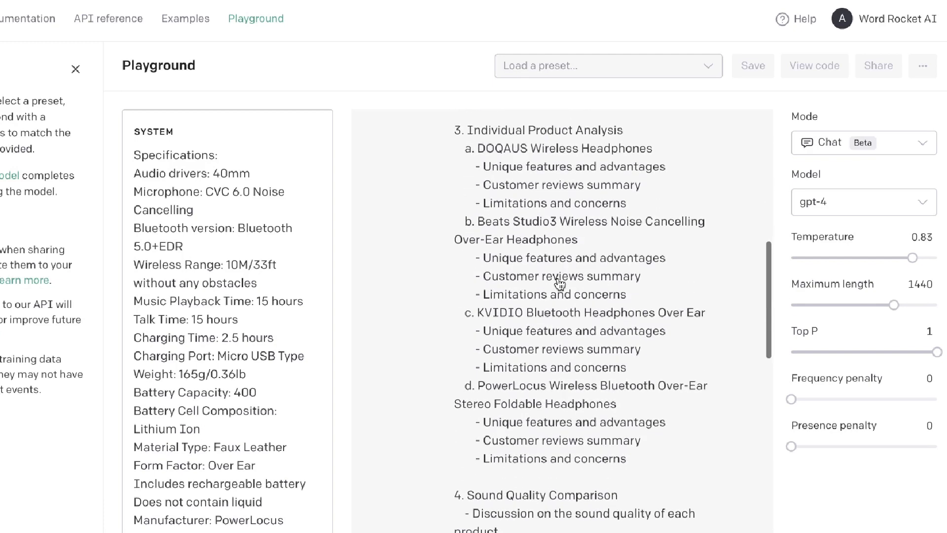
pyautogui.scroll(-3)
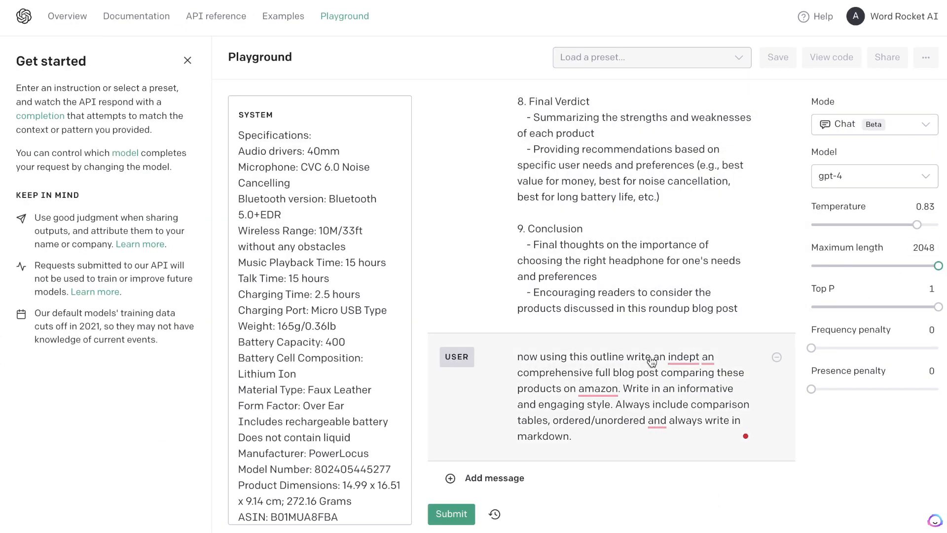
# - Submit again to produce the full markdown roundup post and review it from the Introduction down
pyautogui.click(451, 514)
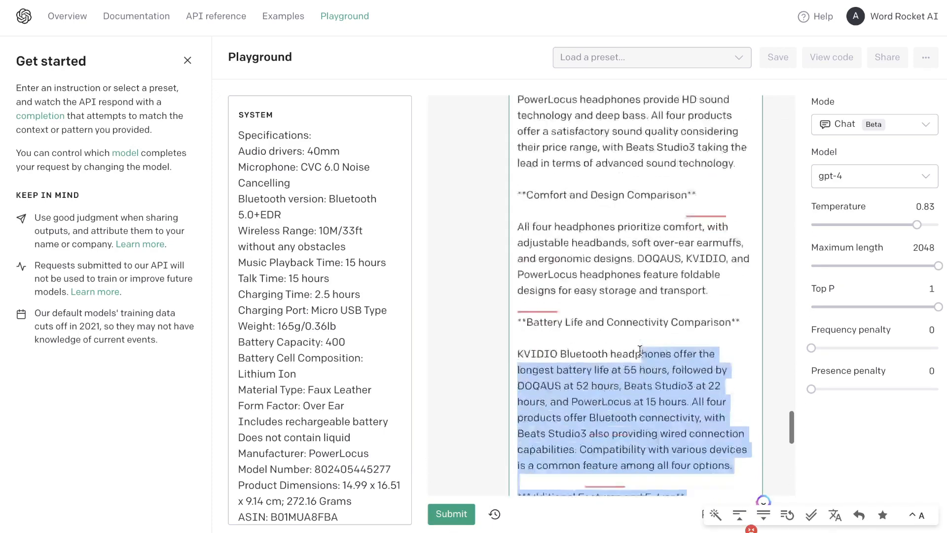
pyautogui.scroll(-3)
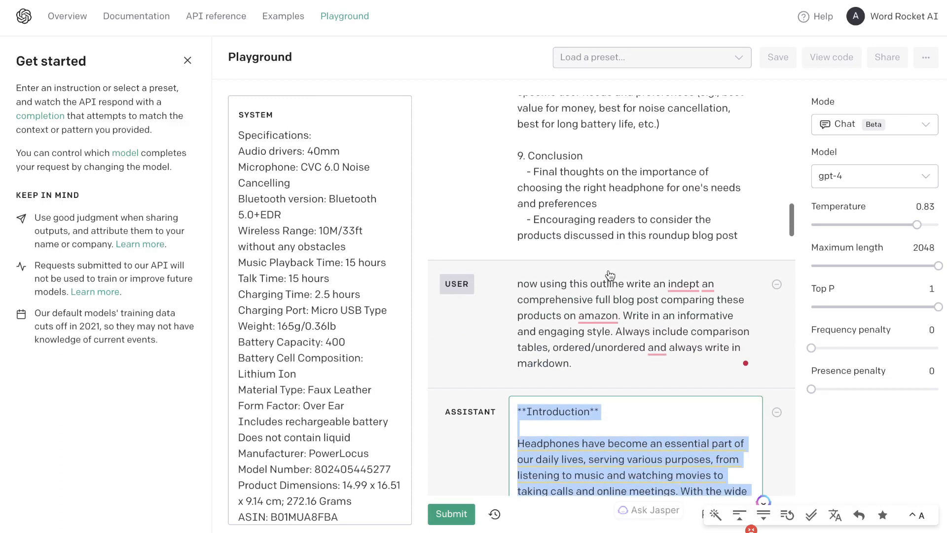
pyautogui.scroll(-3)
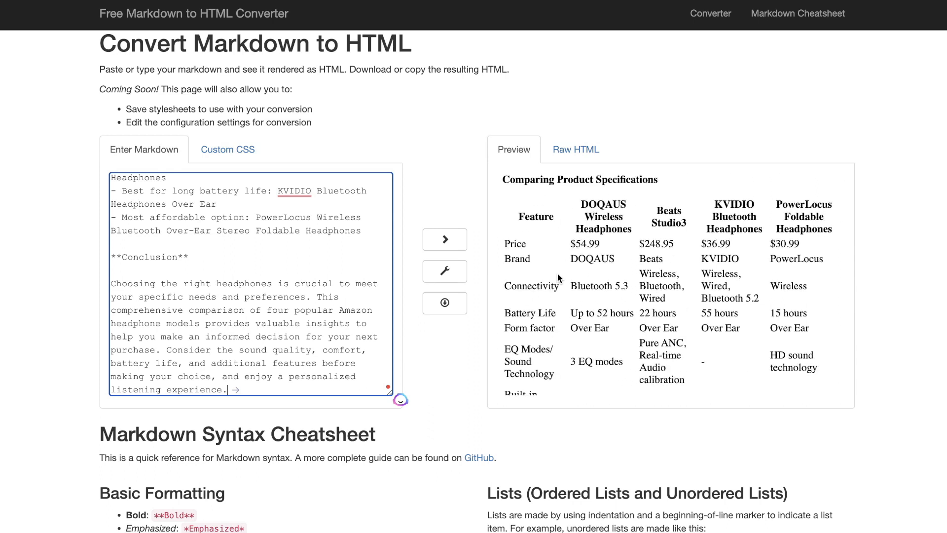
# - Review the rendered HTML post through the comparison table and Final Verdict, confirming the 833-word count
pyautogui.scroll(-3)
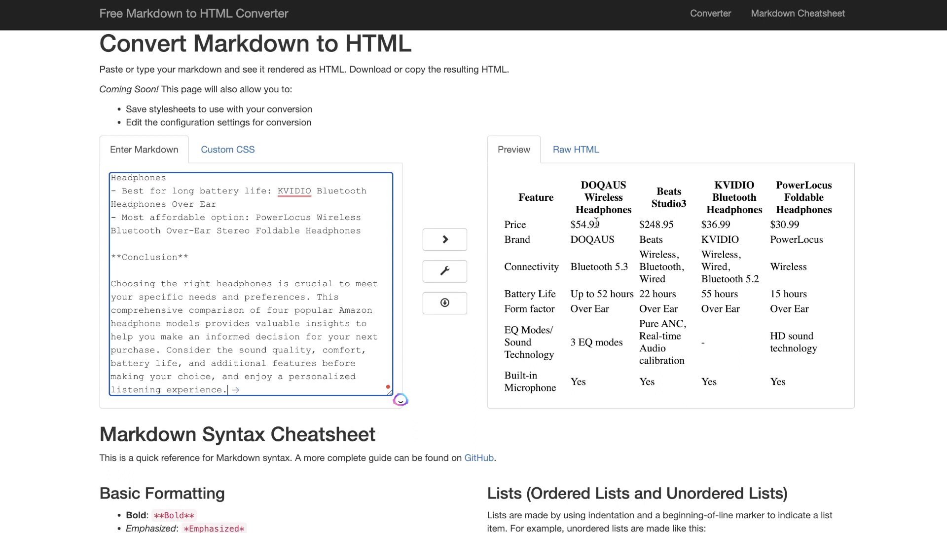
pyautogui.scroll(-3)
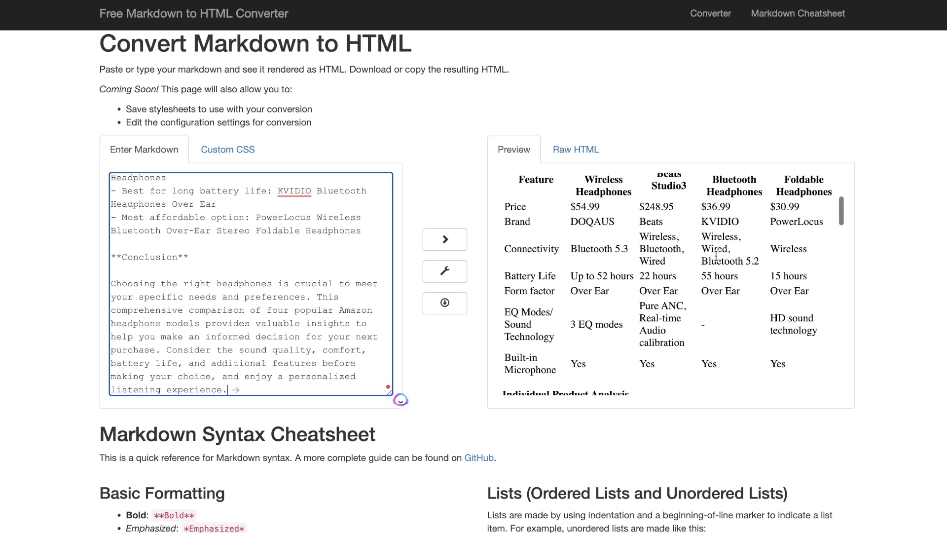
pyautogui.moveTo(661, 251)
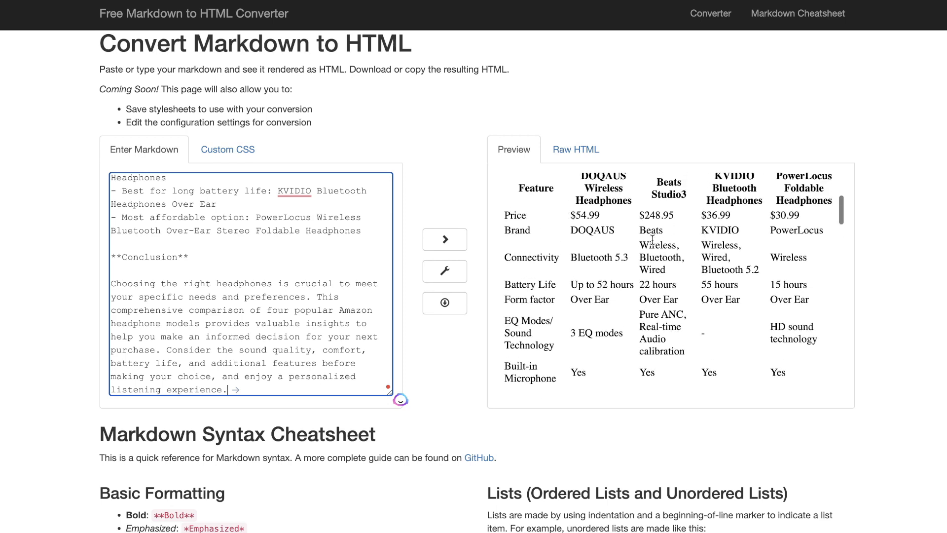
pyautogui.scroll(-3)
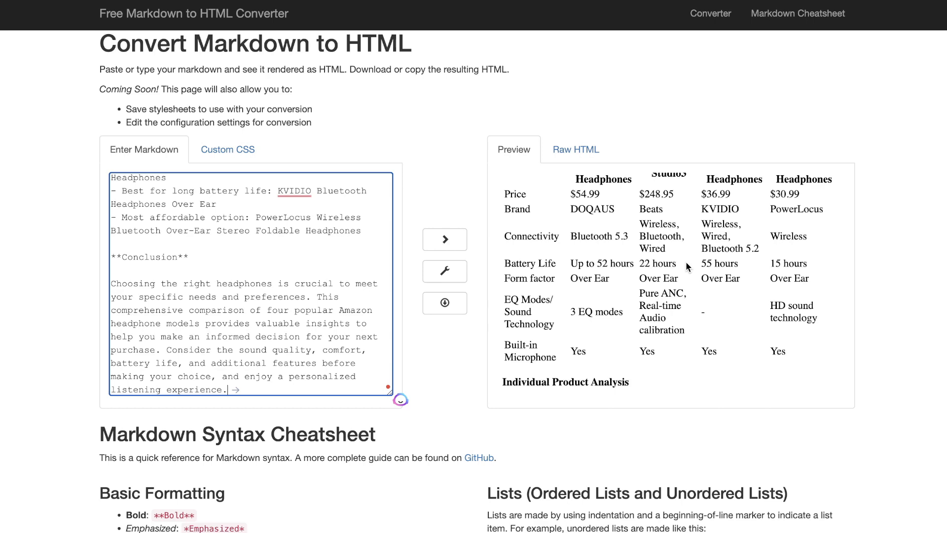
pyautogui.scroll(-3)
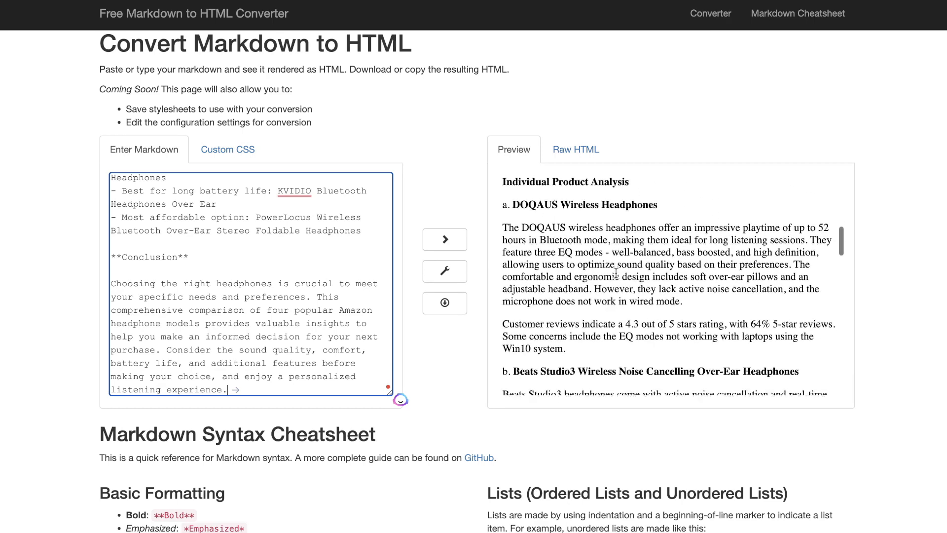
pyautogui.scroll(-3)
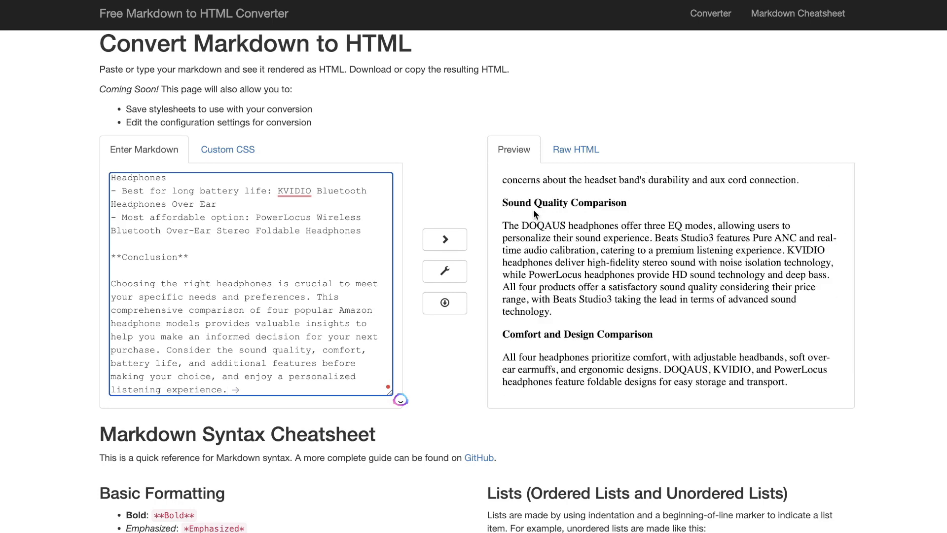
pyautogui.scroll(-3)
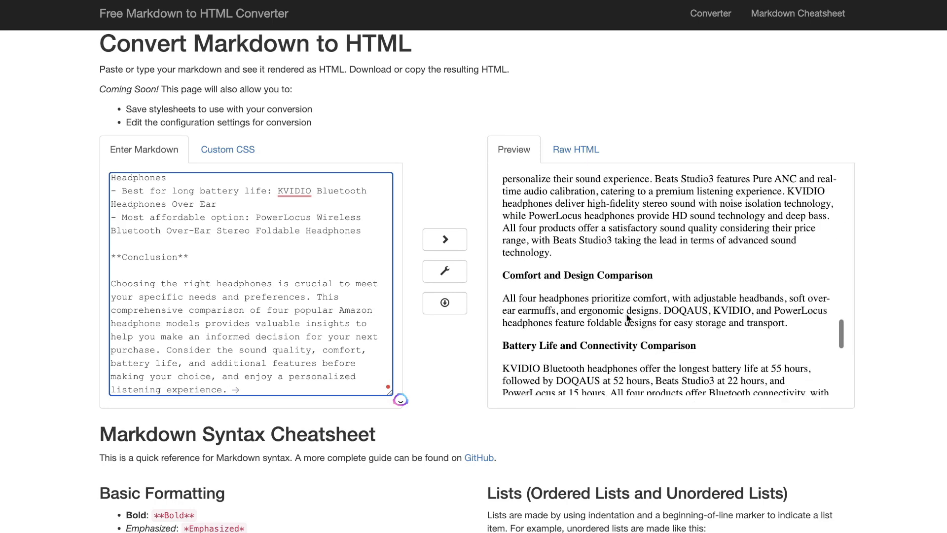
pyautogui.scroll(-3)
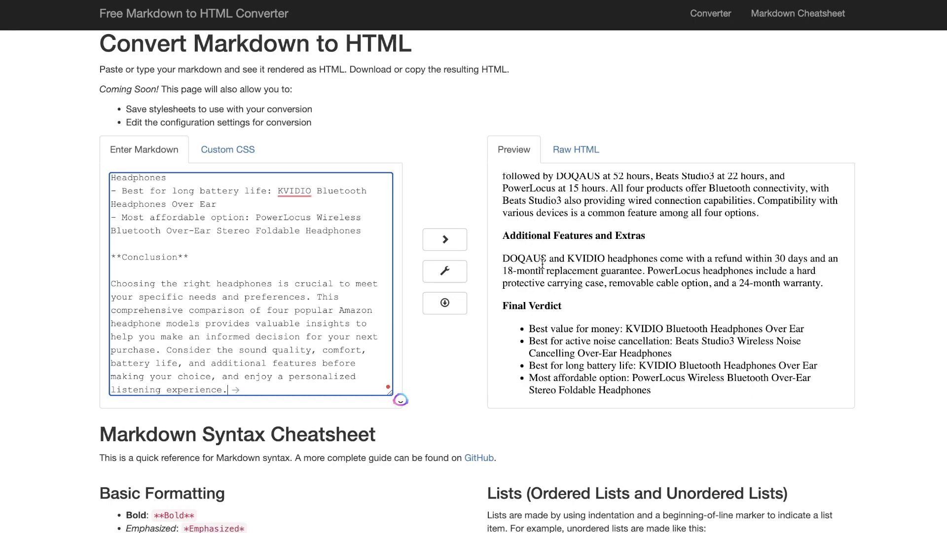
pyautogui.scroll(-3)
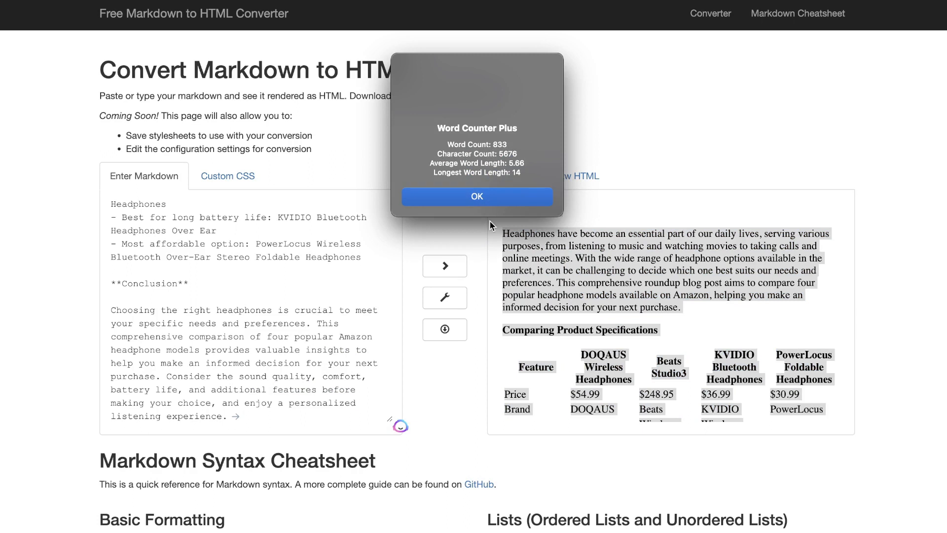
pyautogui.click(477, 196)
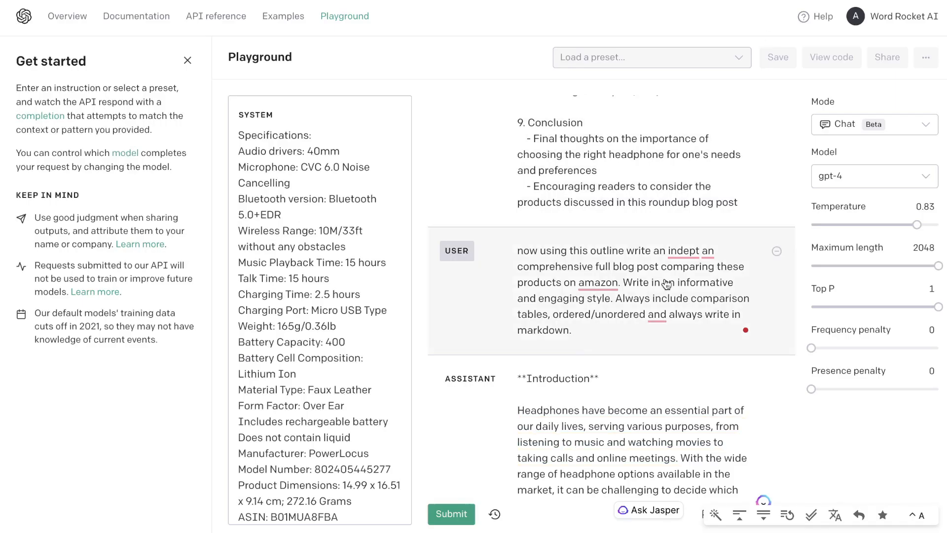
# - Add a new empty user message below the generated post's conclusion
pyautogui.scroll(-3)
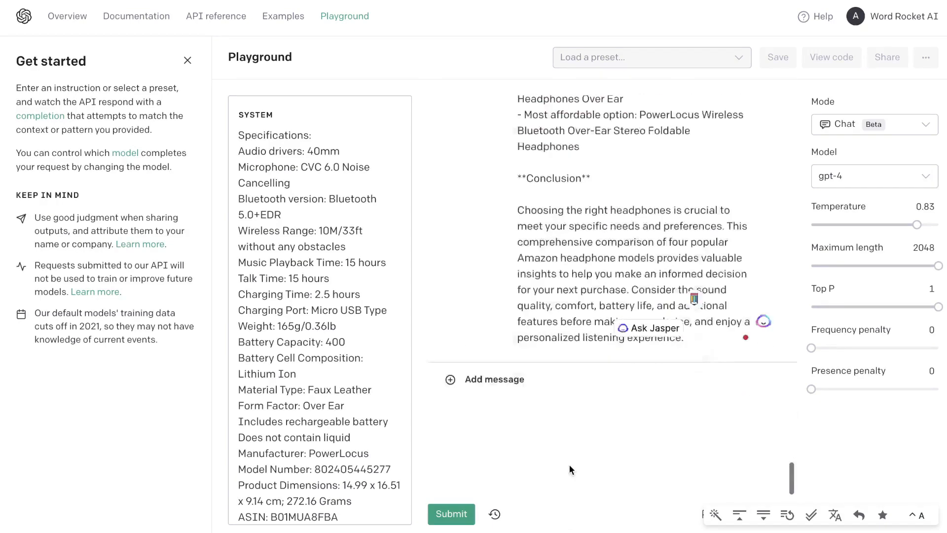
pyautogui.click(484, 378)
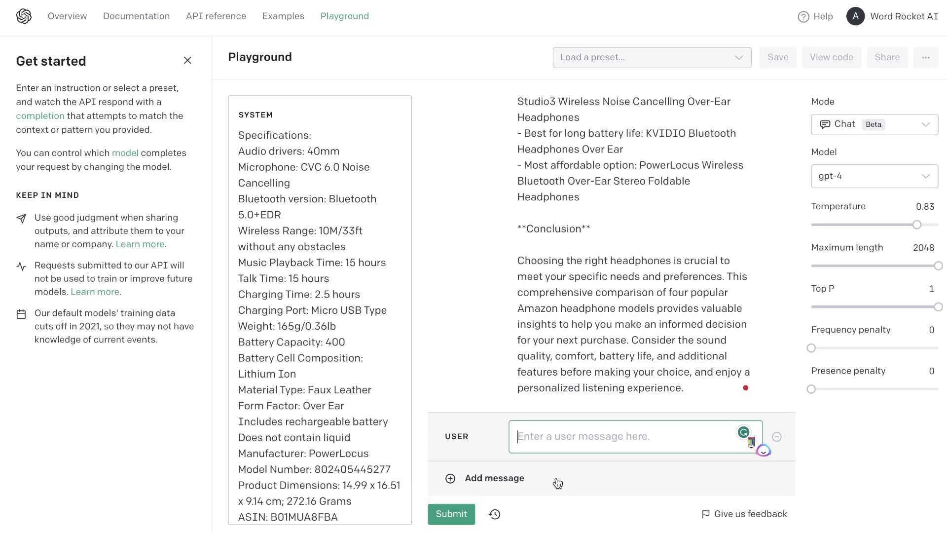
pyautogui.moveTo(844, 183)
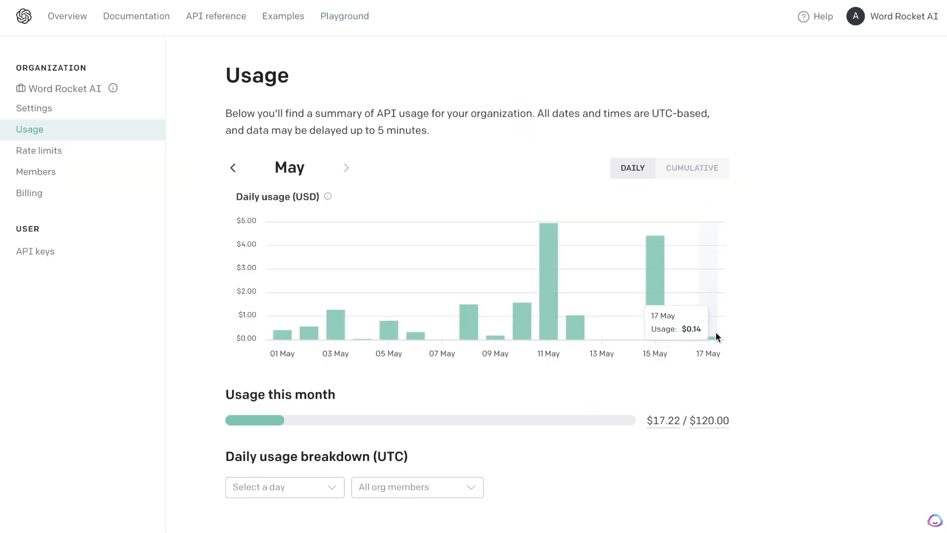
# - Return to the Playground and switch its mode to Chat
pyautogui.click(344, 16)
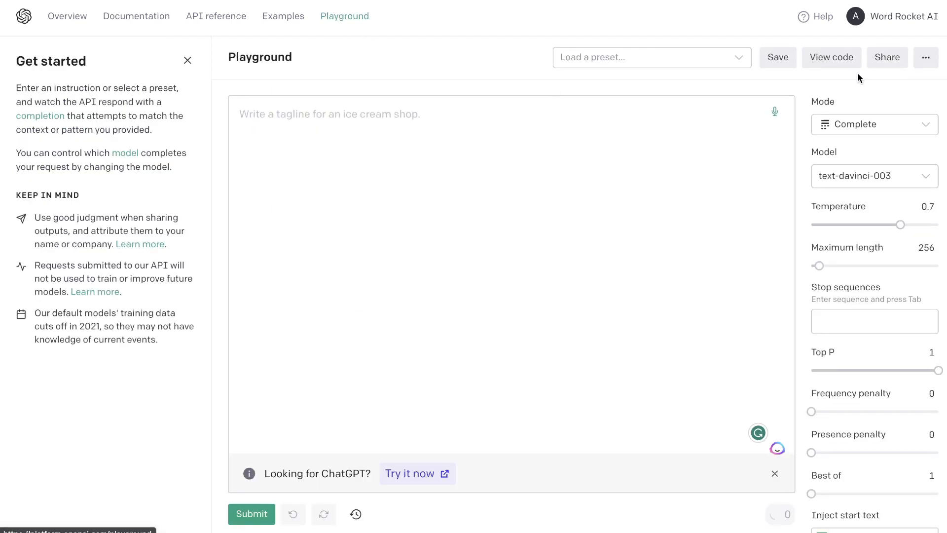
pyautogui.click(873, 124)
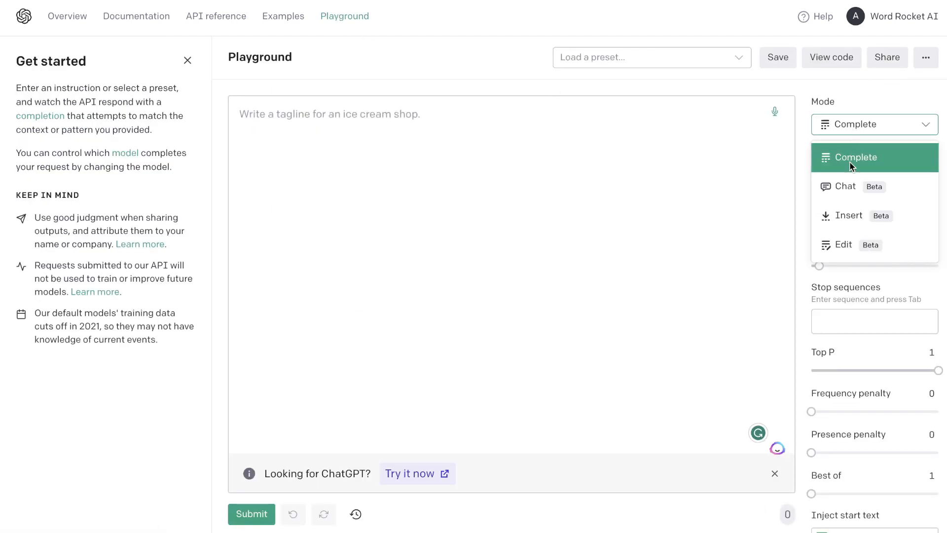
pyautogui.click(846, 186)
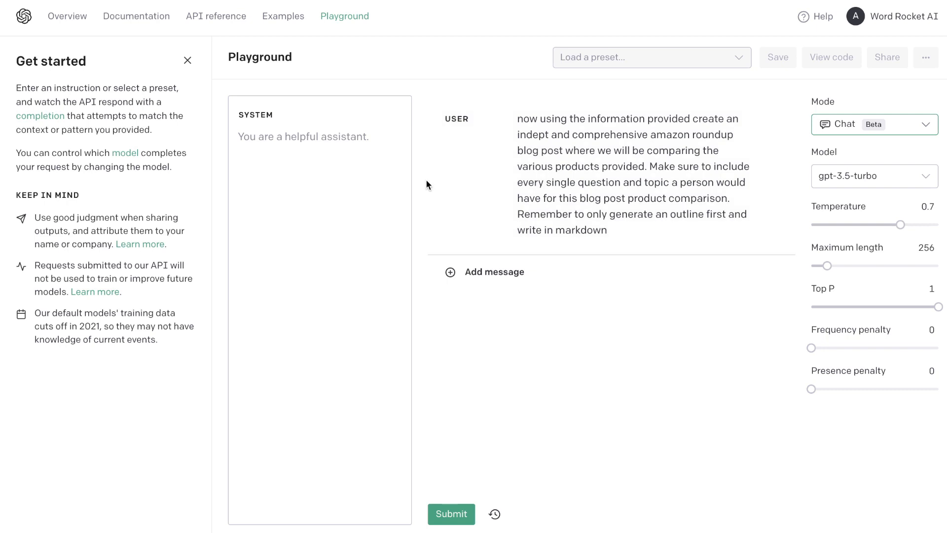